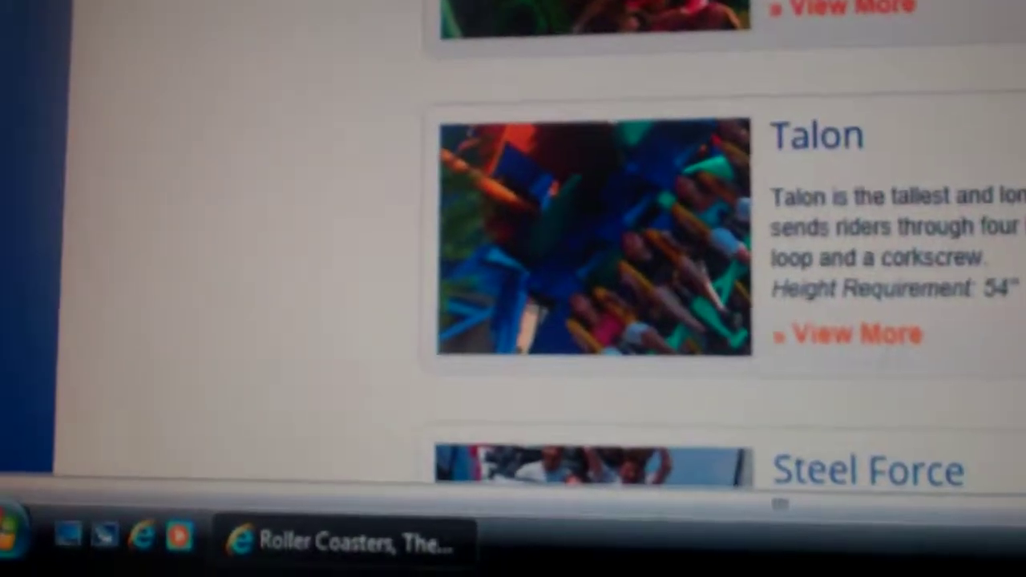
scroll(up, 3)
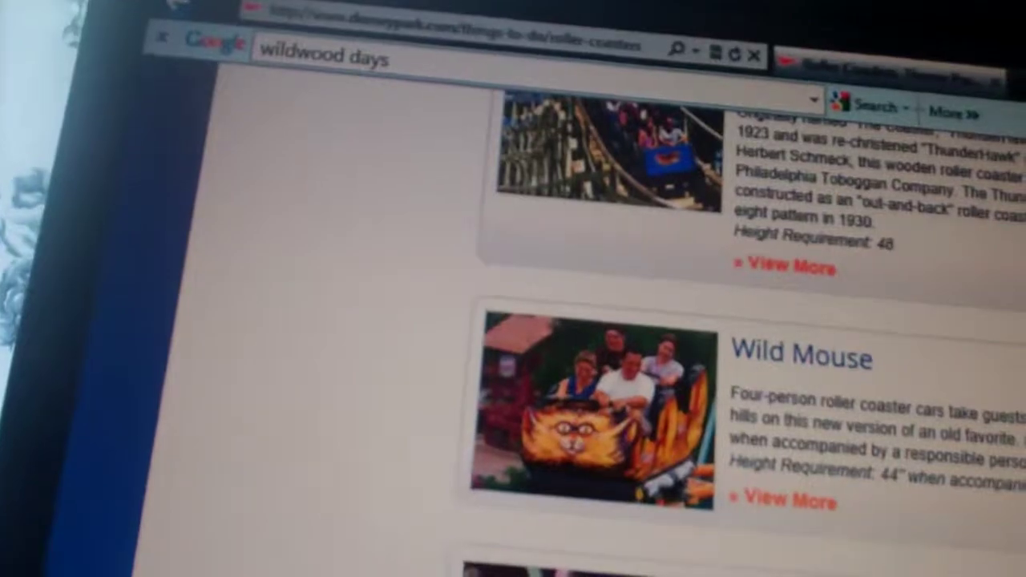
scroll(down, 3)
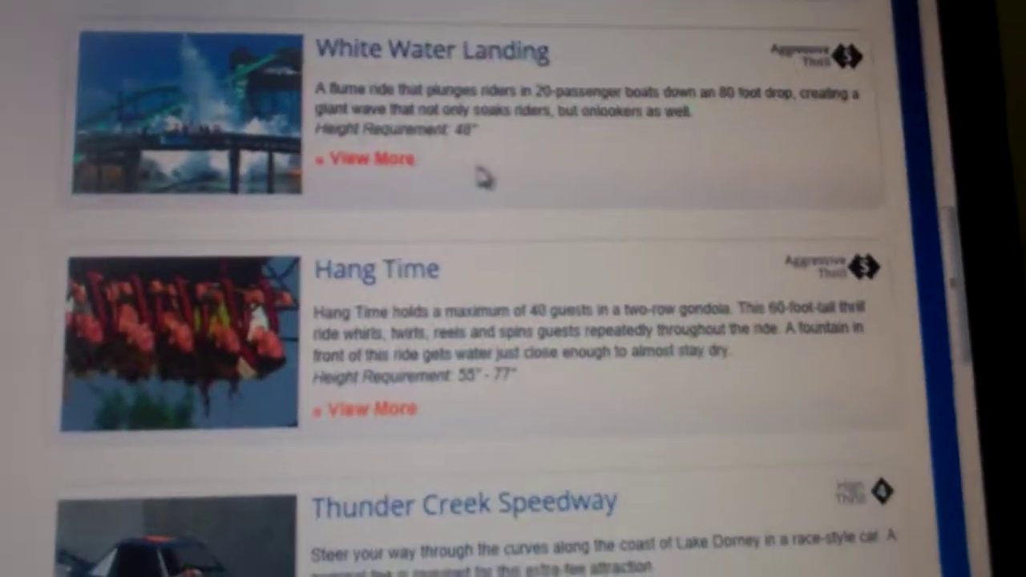
scroll(down, 3)
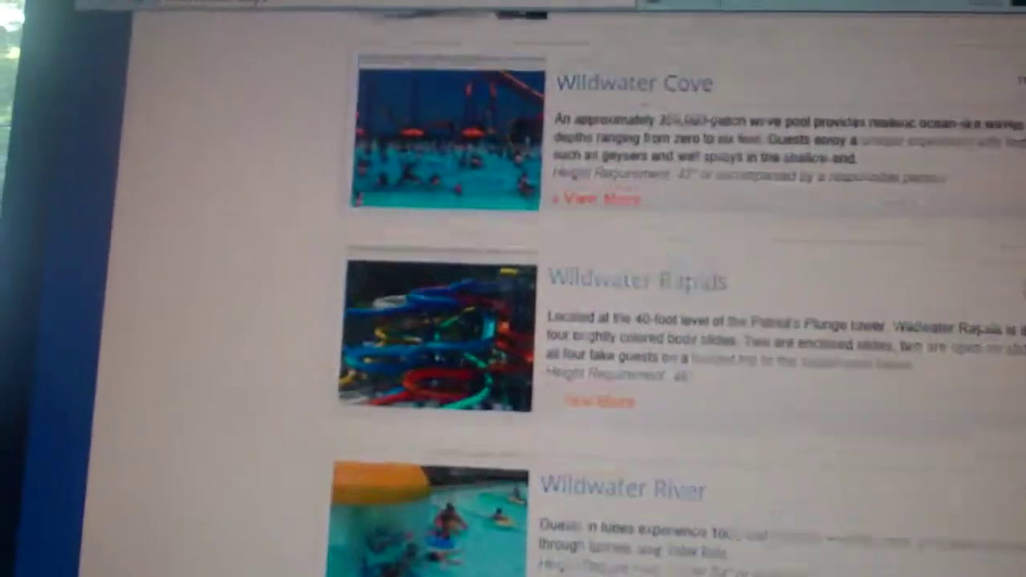
scroll(down, 3)
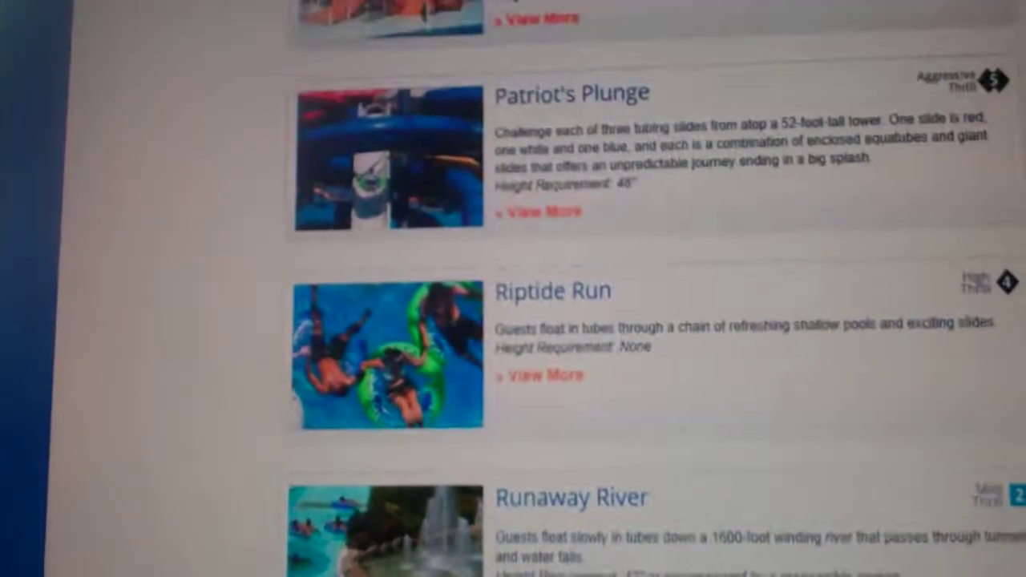